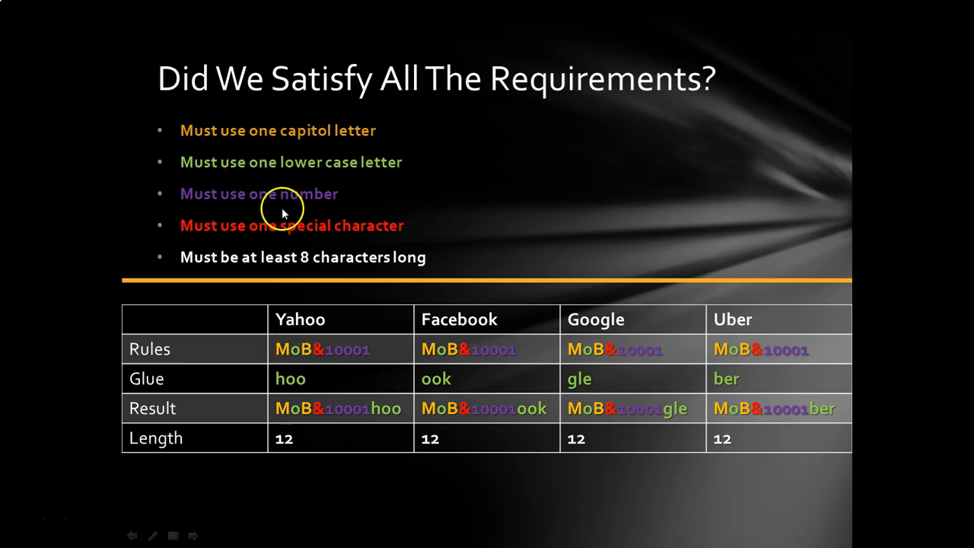
{"action": "mouse_move", "coordinate": [282, 238]}
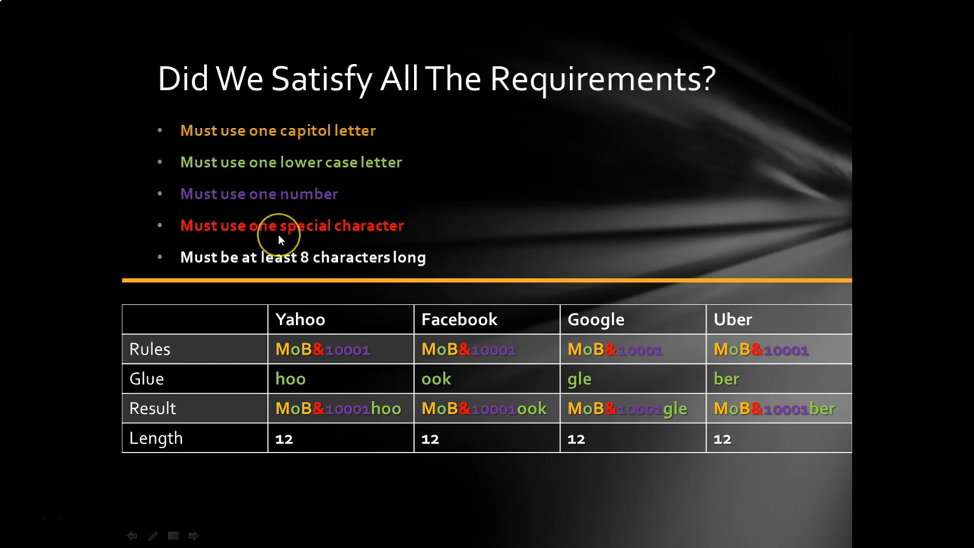
{"action": "mouse_move", "coordinate": [363, 262]}
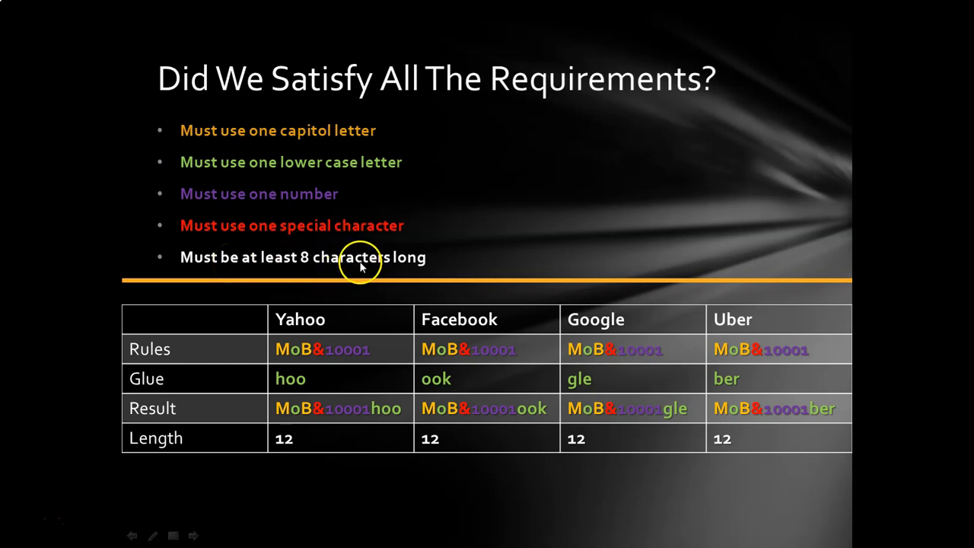
{"action": "mouse_move", "coordinate": [308, 389]}
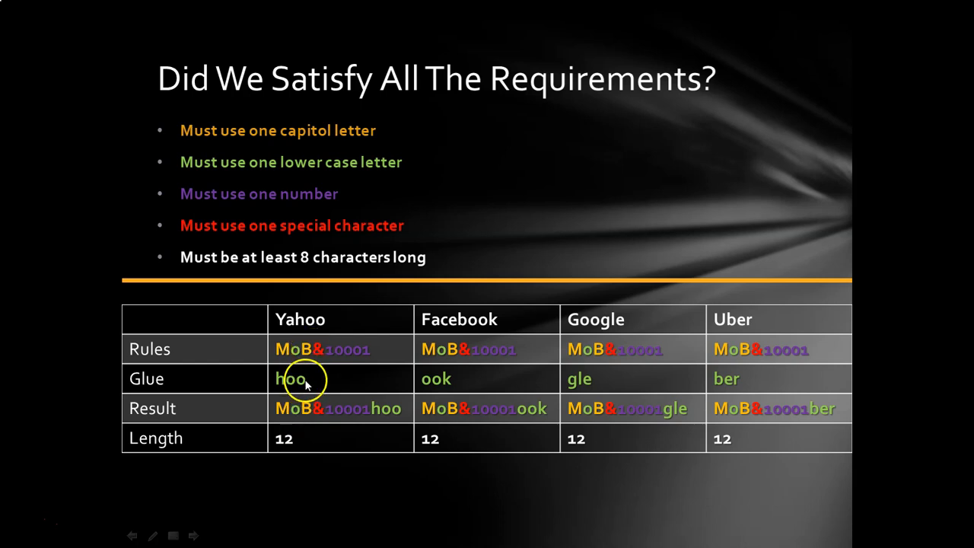
{"action": "mouse_move", "coordinate": [362, 414]}
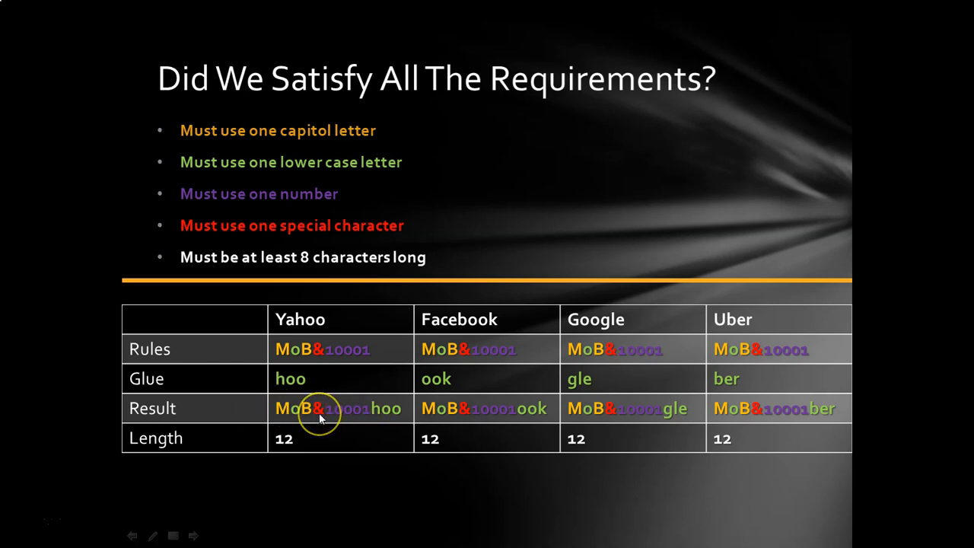
{"action": "mouse_move", "coordinate": [358, 418]}
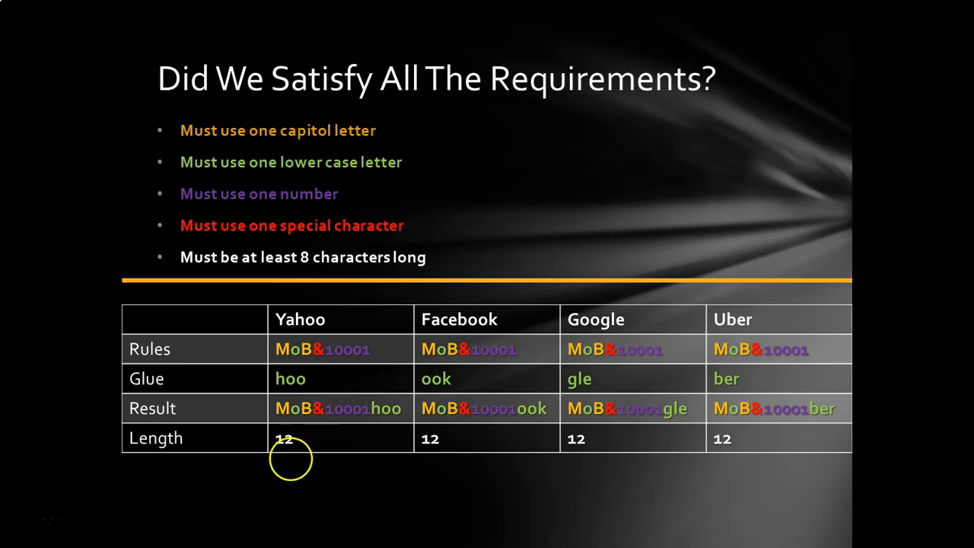
{"action": "mouse_move", "coordinate": [643, 432]}
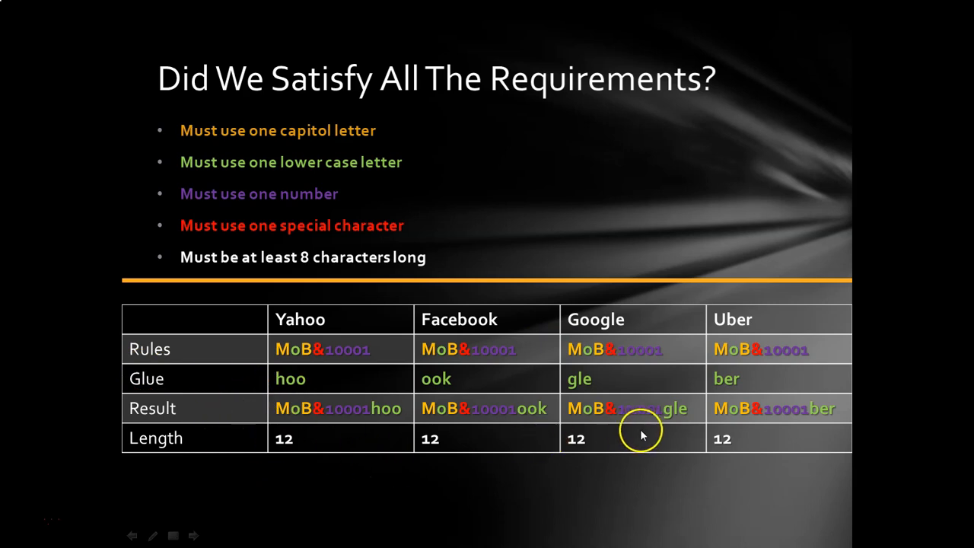
{"action": "mouse_move", "coordinate": [496, 429]}
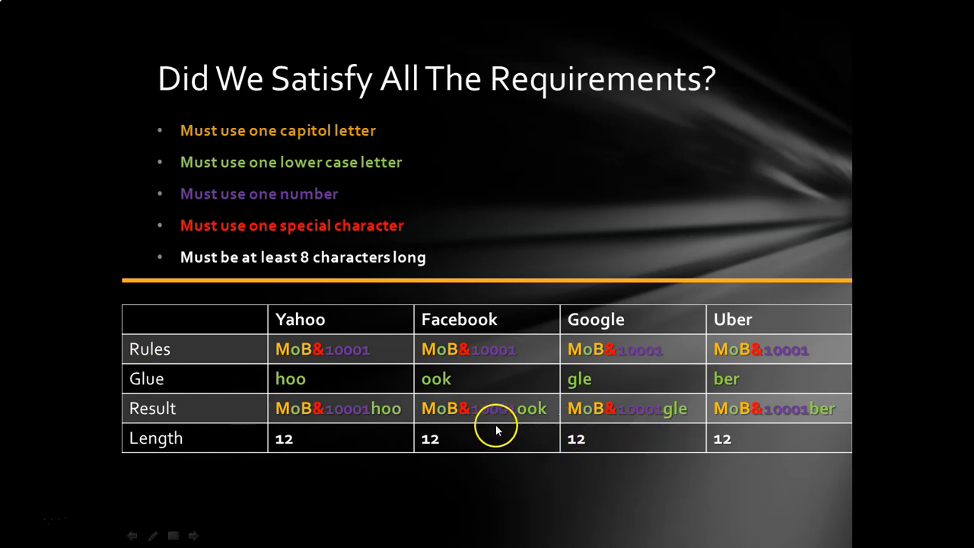